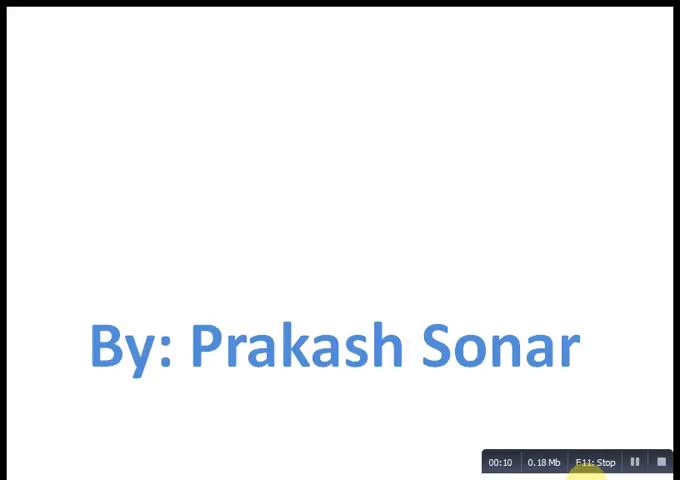
{"action": "mouse_move", "coordinate": [278, 184]}
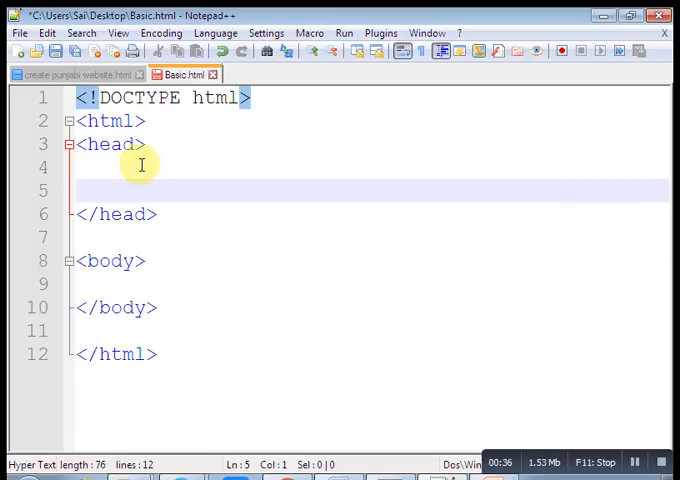
- Type <meta encoding="utf-8"> on the blank line inside the head of Basic.html
{"action": "type", "text": "<"}
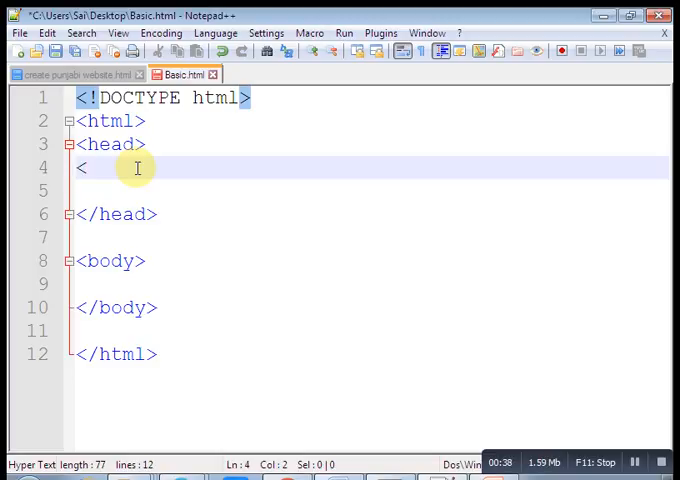
{"action": "type", "text": "meta"}
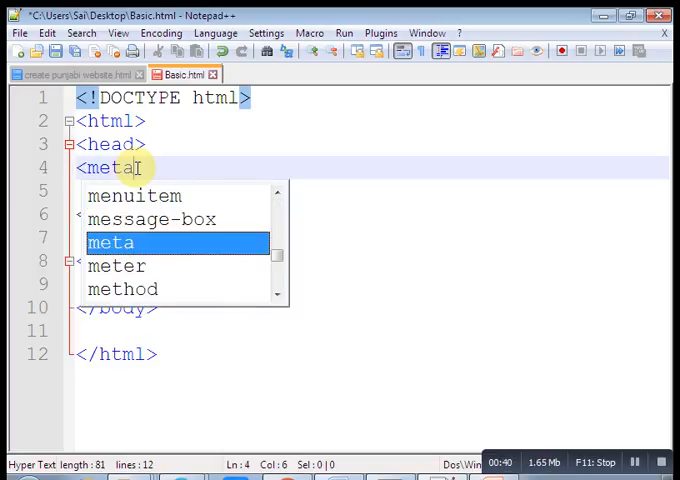
{"action": "type", "text": "e"}
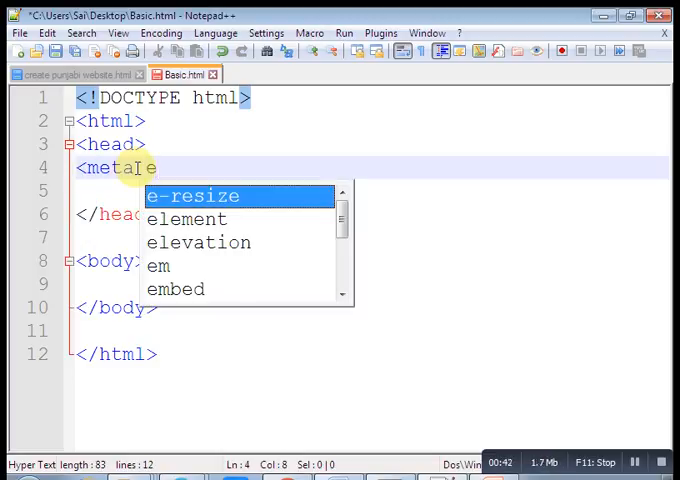
{"action": "type", "text": "ncodin"}
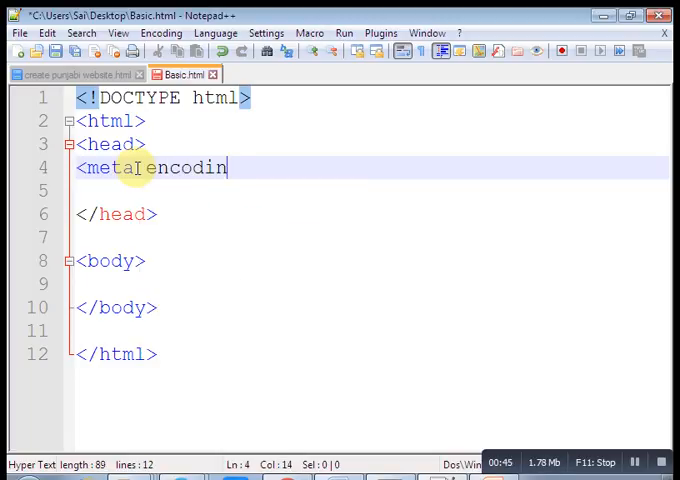
{"action": "type", "text": "g="}
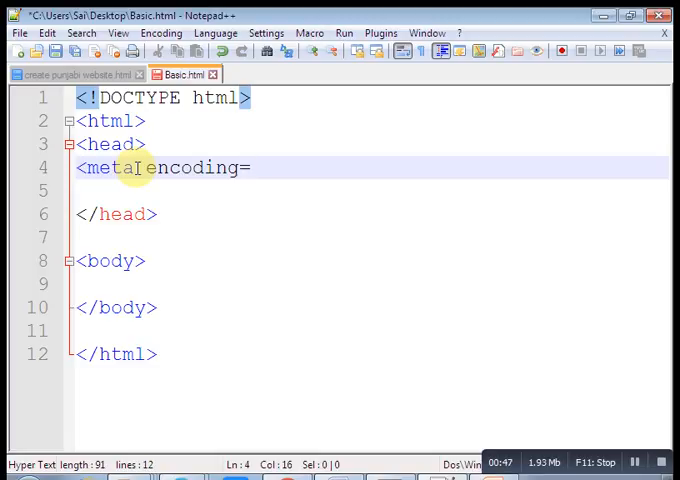
{"action": "type", "text": "\"\""}
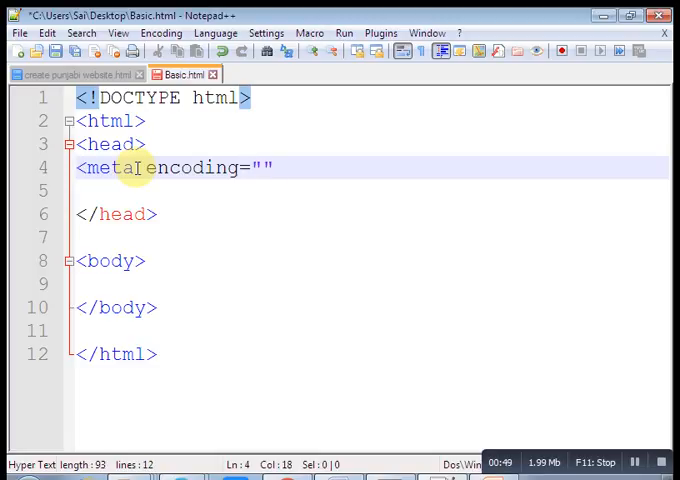
{"action": "type", "text": ">"}
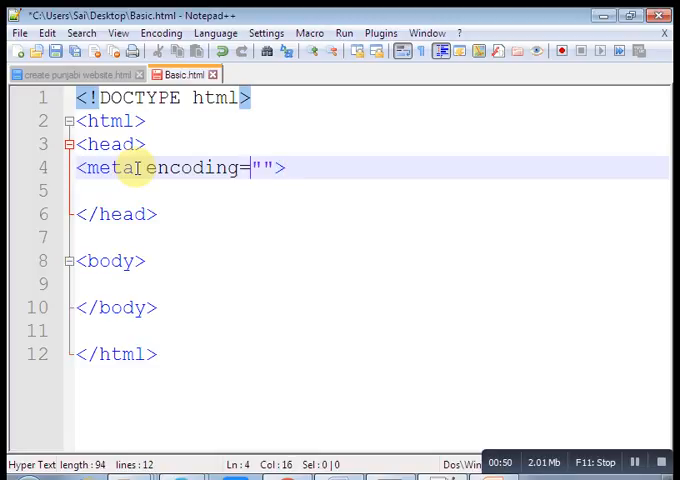
{"action": "type", "text": "ut"}
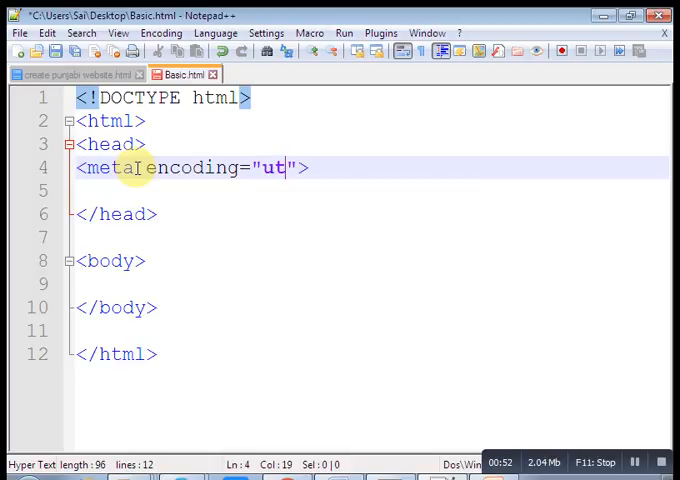
{"action": "type", "text": "f-8"}
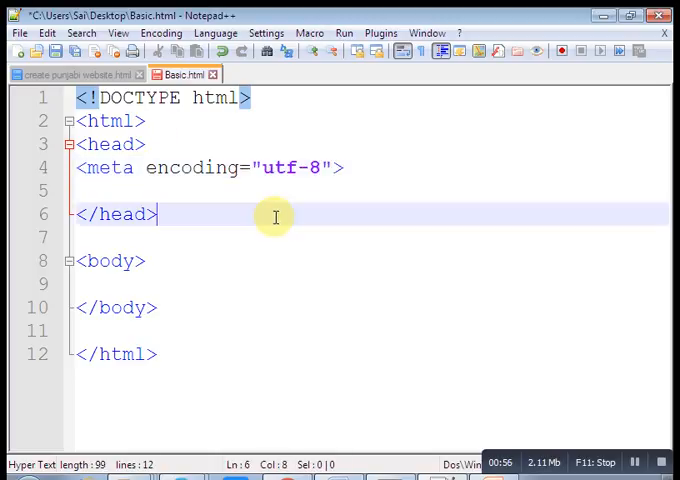
- Use Save As to store the page on the Desktop as punjabi.html
{"action": "left_click", "coordinate": [19, 32]}
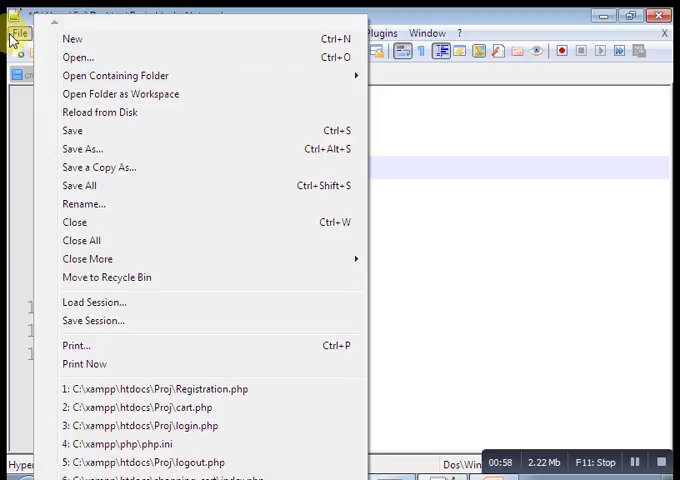
{"action": "left_click", "coordinate": [82, 149]}
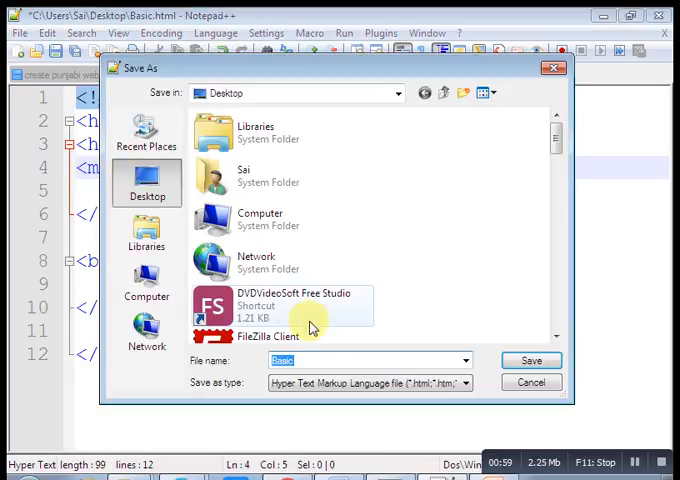
{"action": "mouse_move", "coordinate": [555, 128]}
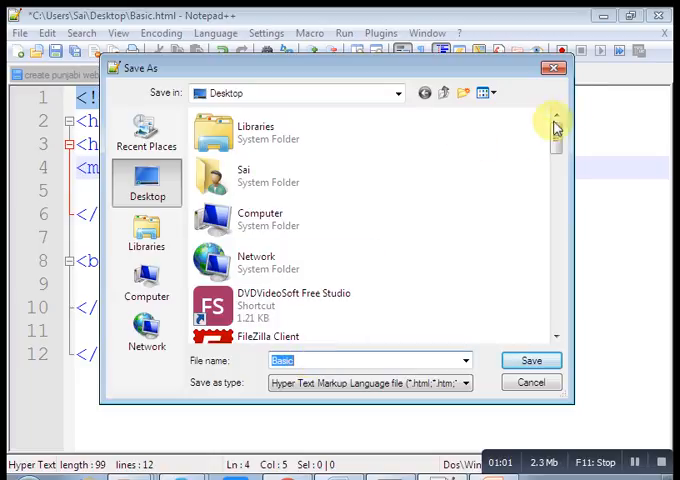
{"action": "scroll", "scroll_direction": "down", "scroll_amount": 3}
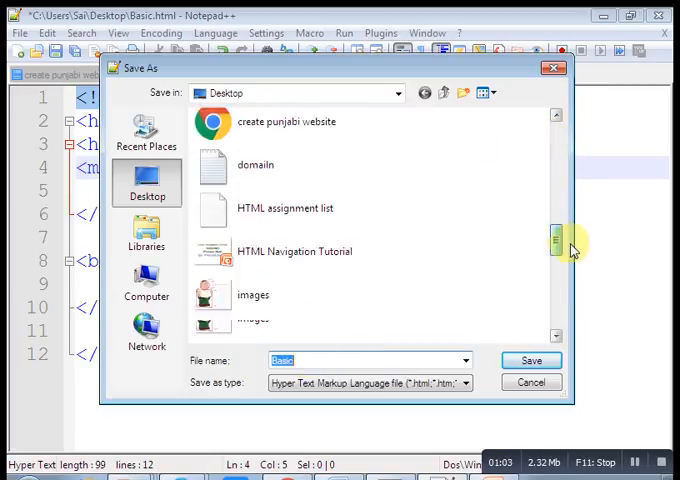
{"action": "scroll", "scroll_direction": "down", "scroll_amount": 3}
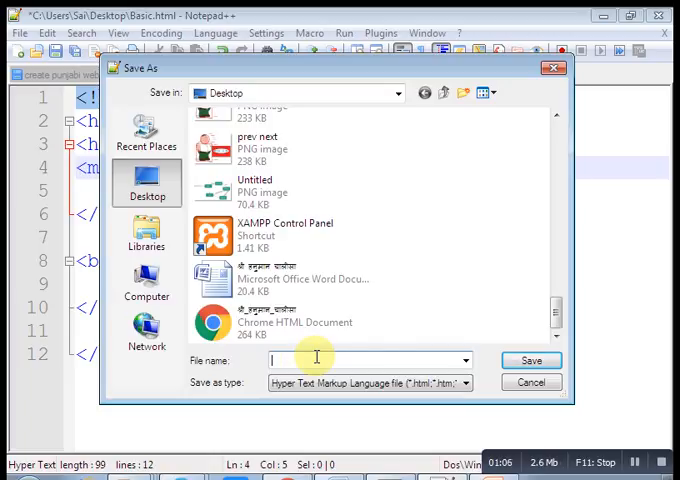
{"action": "type", "text": "punja"}
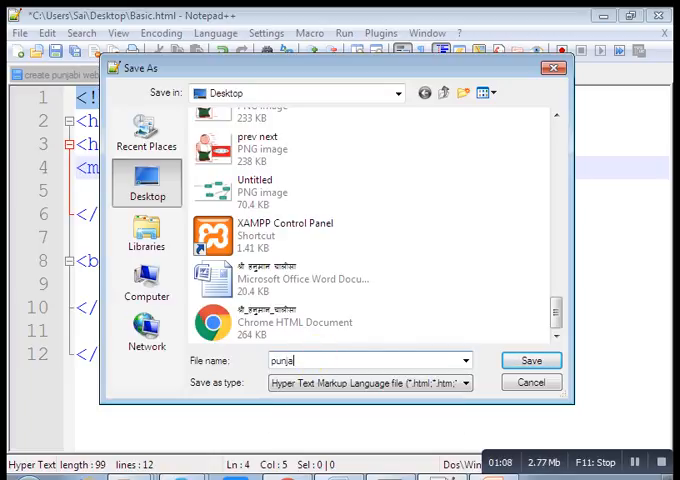
{"action": "type", "text": "bi."}
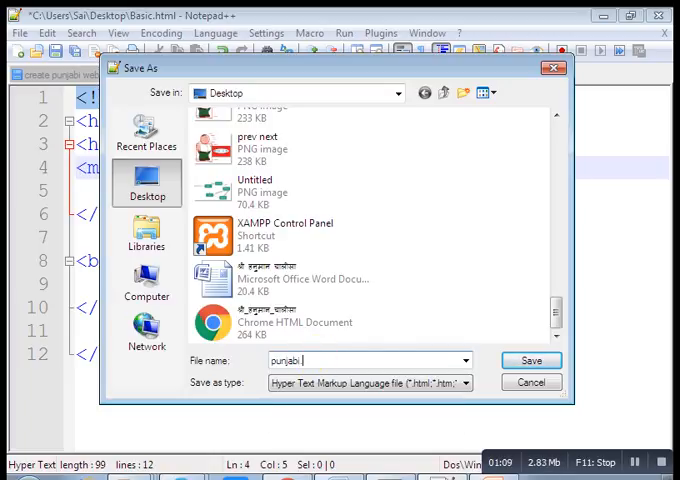
{"action": "left_click", "coordinate": [531, 360]}
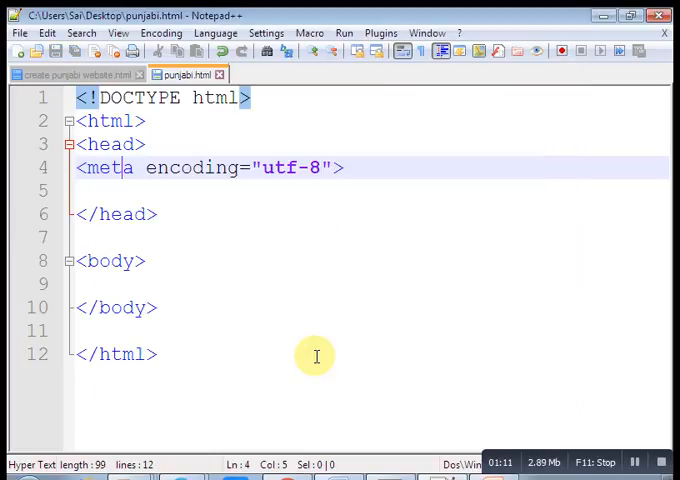
{"action": "mouse_move", "coordinate": [315, 128]}
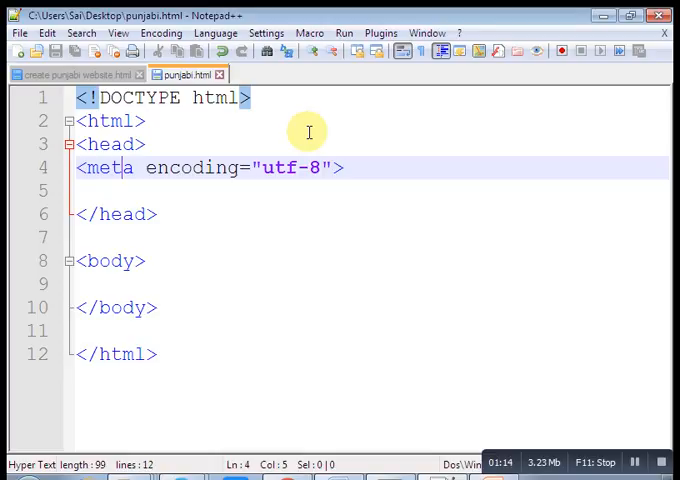
{"action": "mouse_move", "coordinate": [245, 217]}
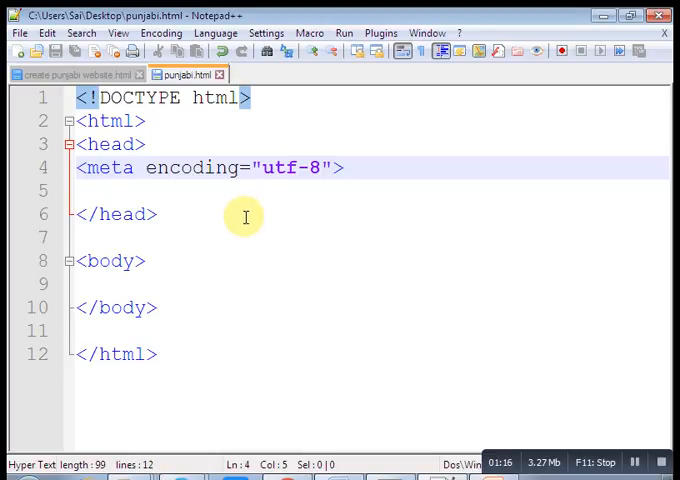
{"action": "mouse_move", "coordinate": [210, 273]}
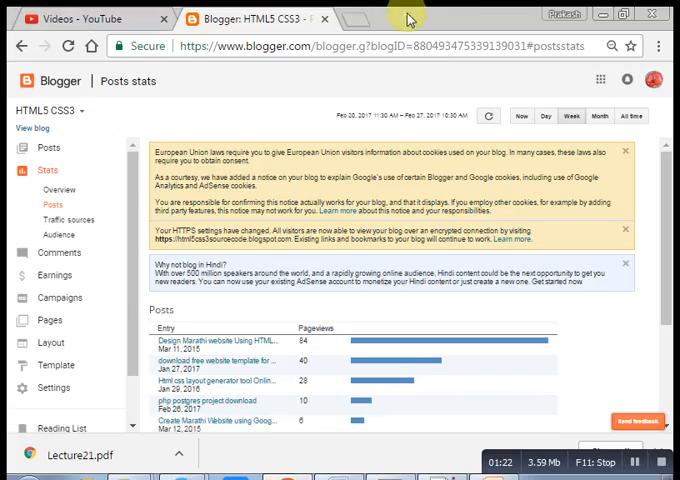
- In a new tab, search 'google translate english to punjabi' and open the translator
{"action": "left_click", "coordinate": [342, 18]}
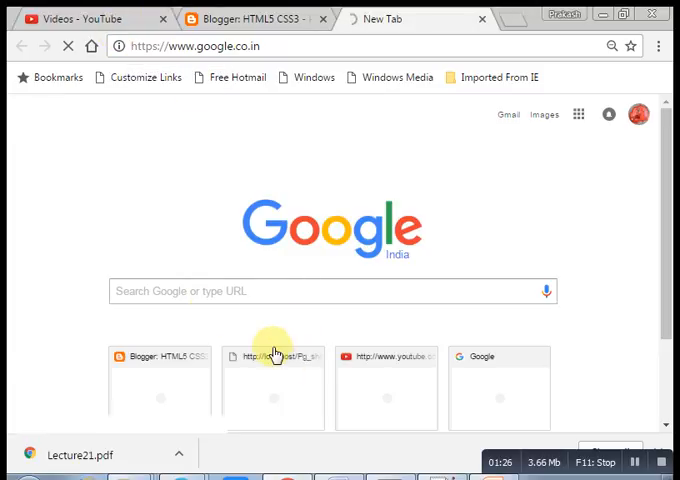
{"action": "left_click", "coordinate": [330, 291]}
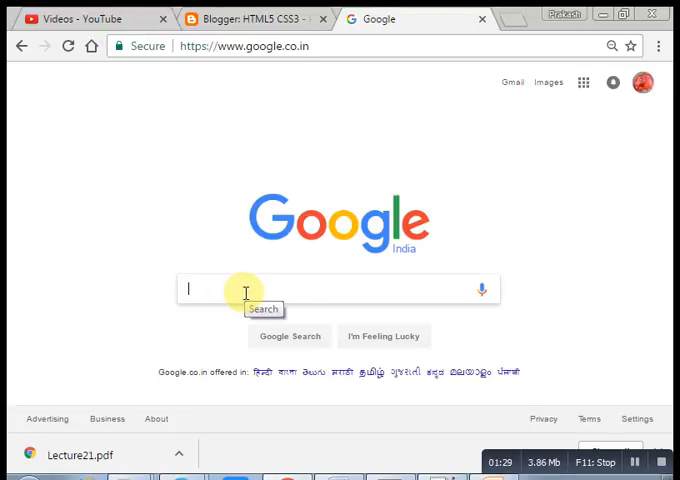
{"action": "type", "text": "googl"}
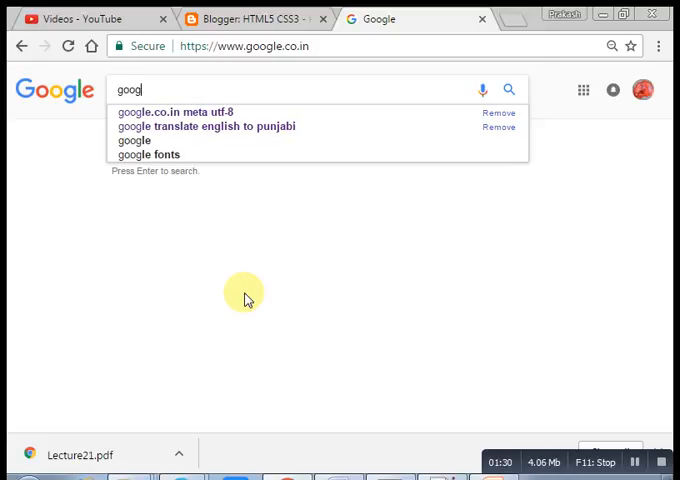
{"action": "left_click", "coordinate": [178, 111]}
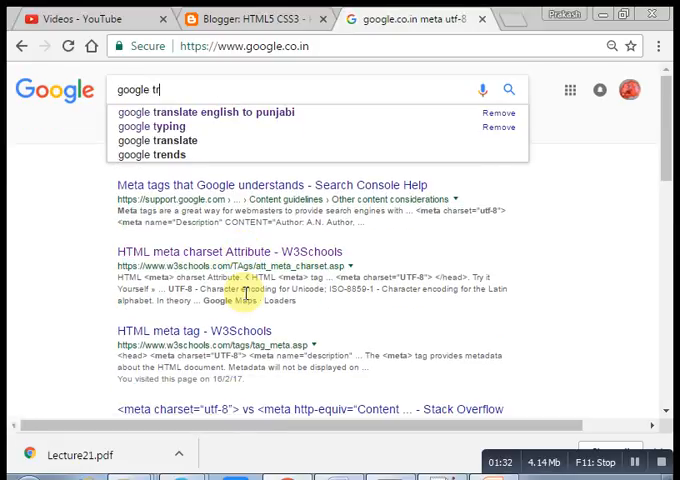
{"action": "left_click", "coordinate": [205, 111]}
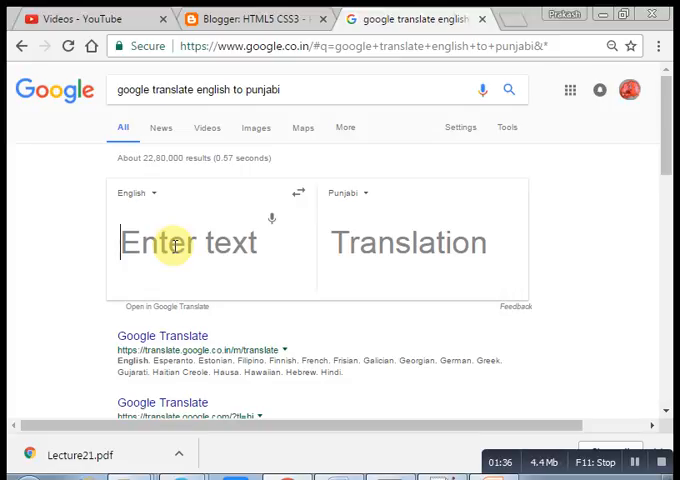
- Enter 'welcome to my tutorial its very easy' in the English box for Punjabi output
{"action": "type", "text": "W"}
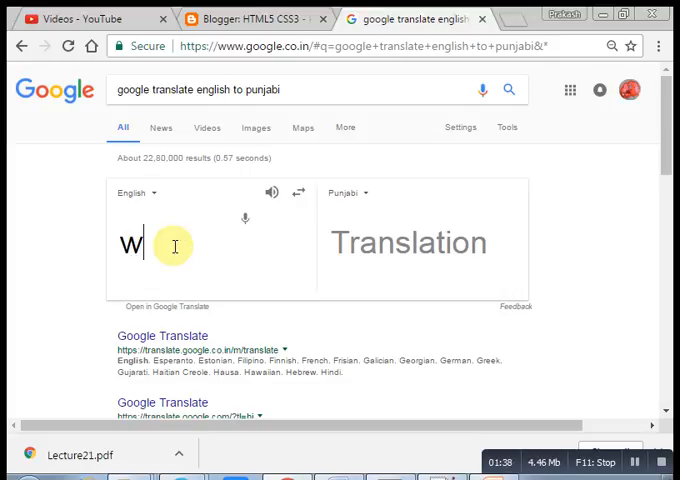
{"action": "type", "text": "elco"}
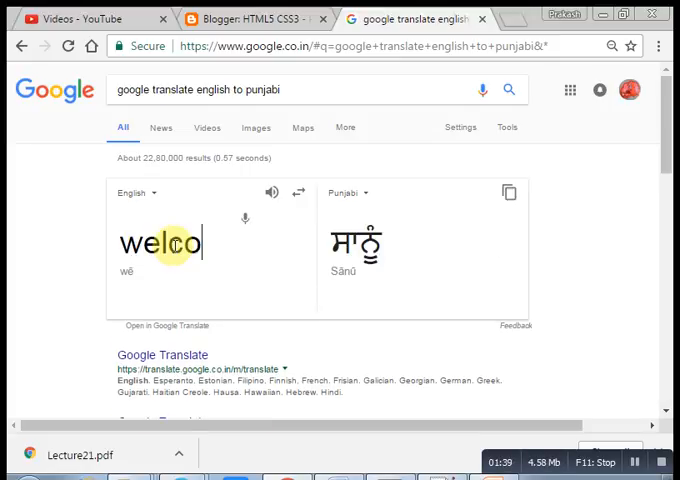
{"action": "type", "text": "me"}
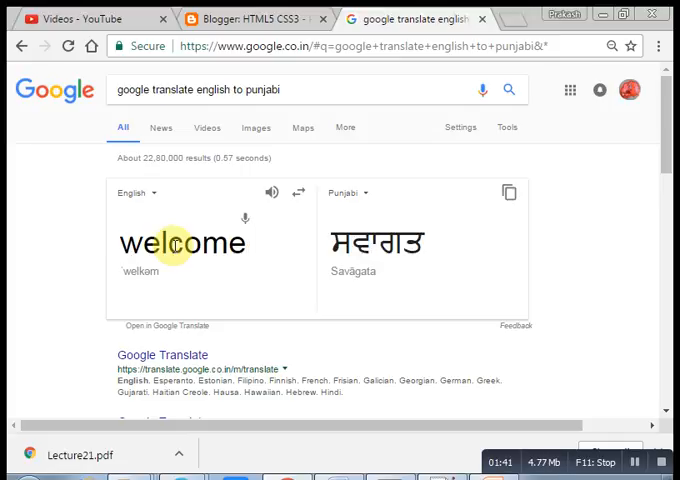
{"action": "type", "text": "to my"}
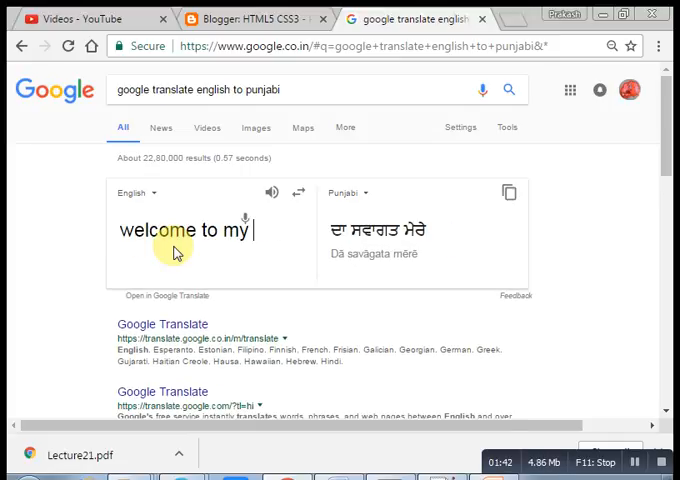
{"action": "type", "text": "p"}
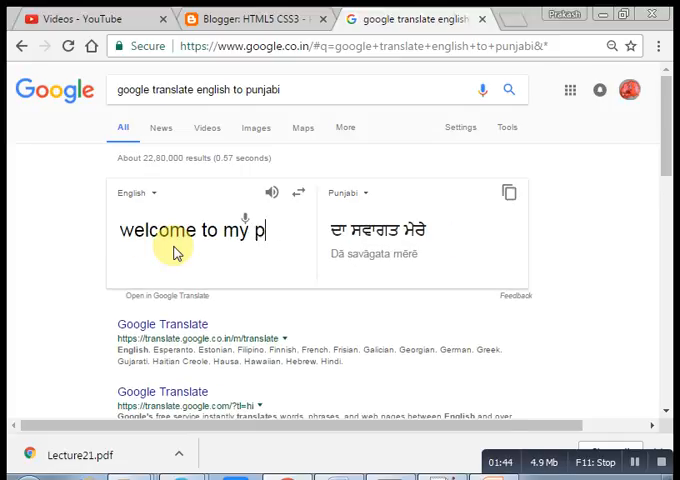
{"action": "type", "text": "unjb"}
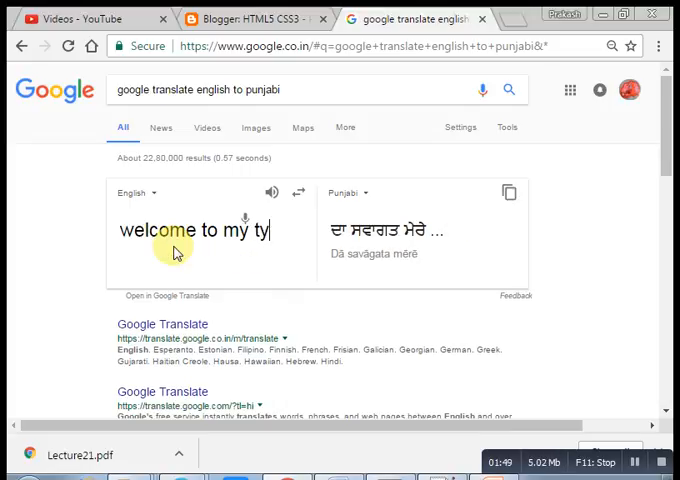
{"action": "type", "text": "uto"}
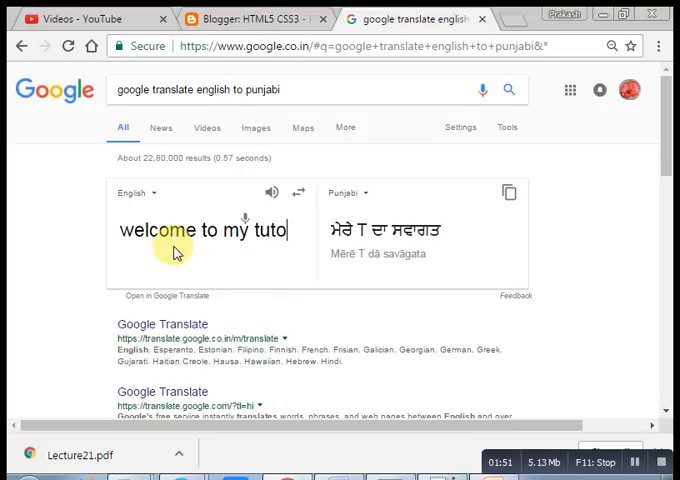
{"action": "type", "text": "rial"}
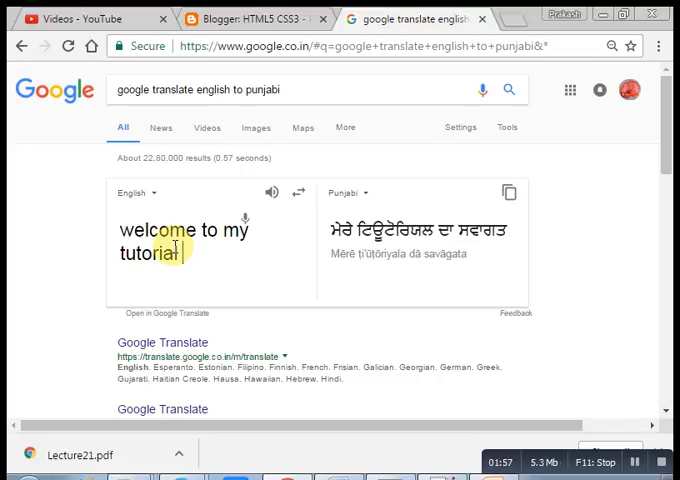
{"action": "type", "text": "its"}
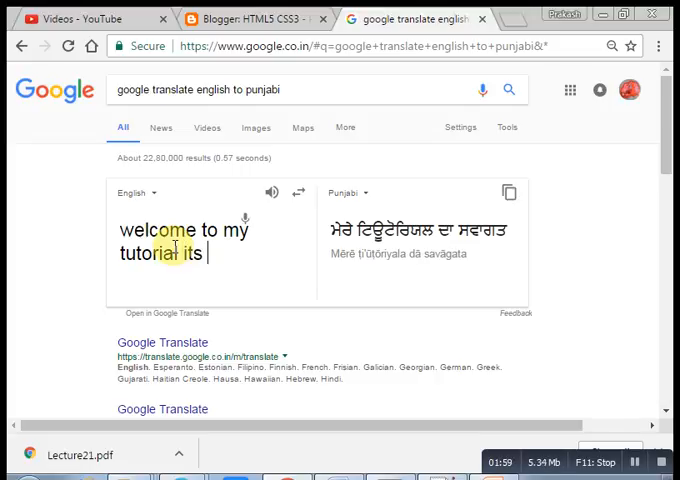
{"action": "type", "text": "i"}
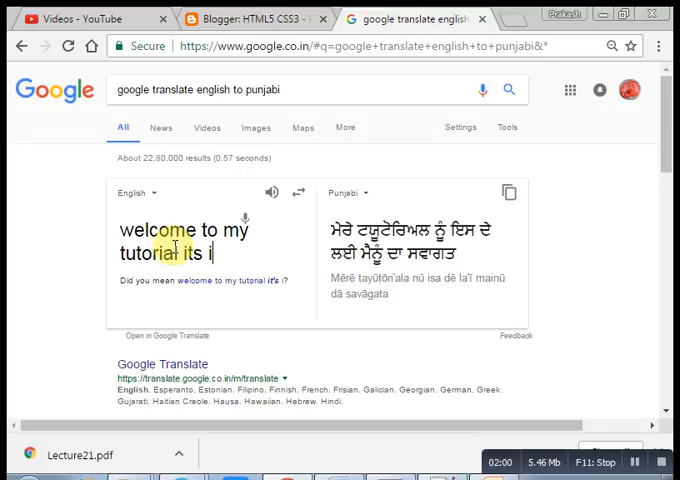
{"action": "type", "text": "very"}
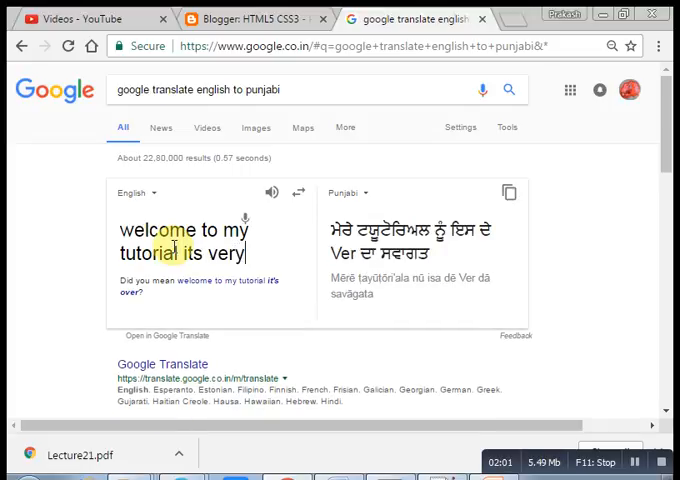
{"action": "type", "text": "easy"}
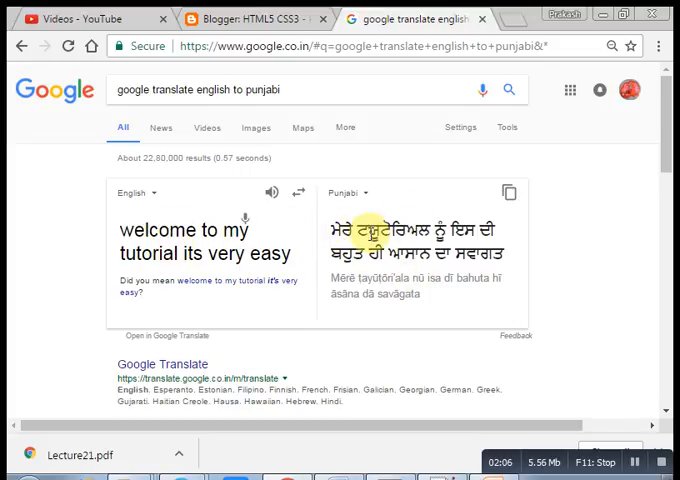
{"action": "mouse_move", "coordinate": [170, 237]}
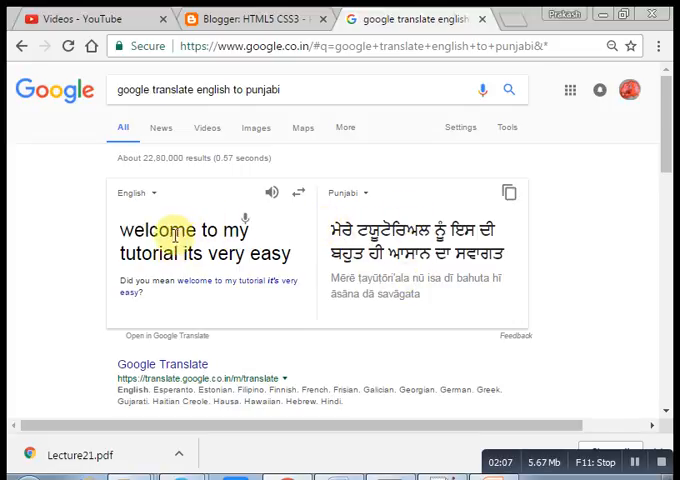